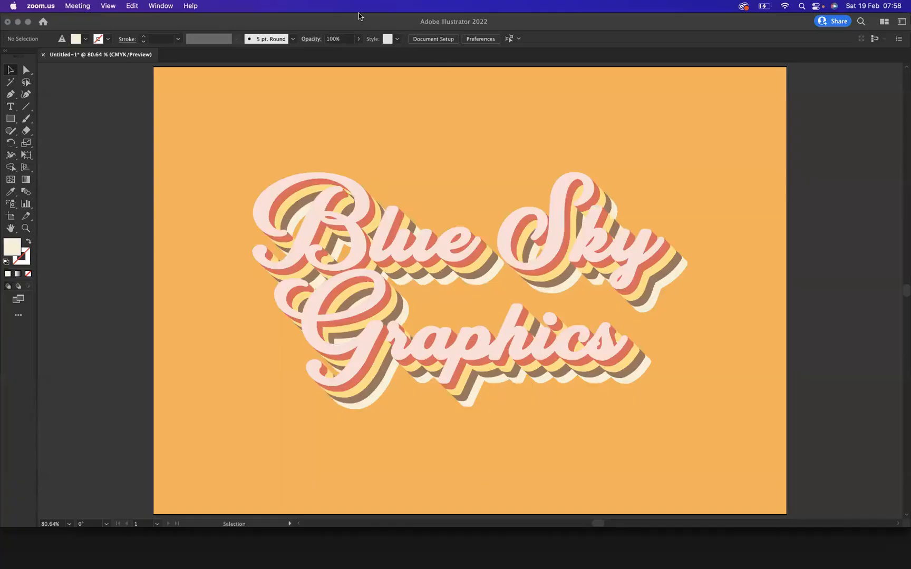
{"action": "mouse_move", "coordinate": [445, 174]}
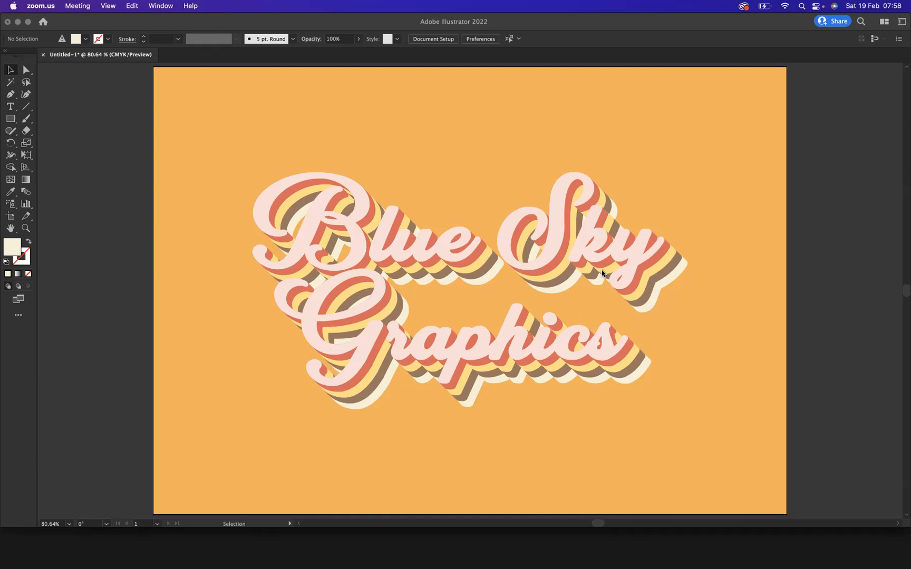
{"action": "mouse_move", "coordinate": [775, 366]}
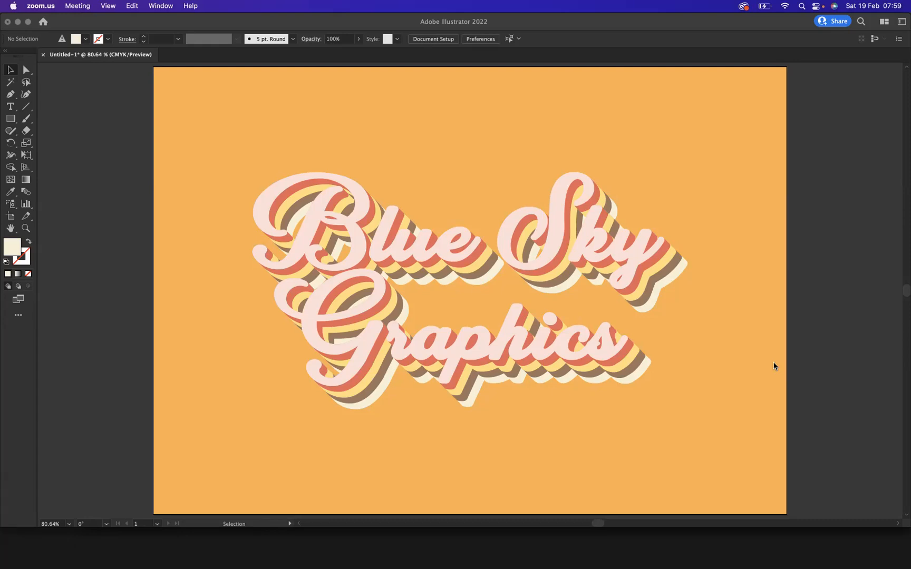
{"action": "mouse_move", "coordinate": [904, 345]}
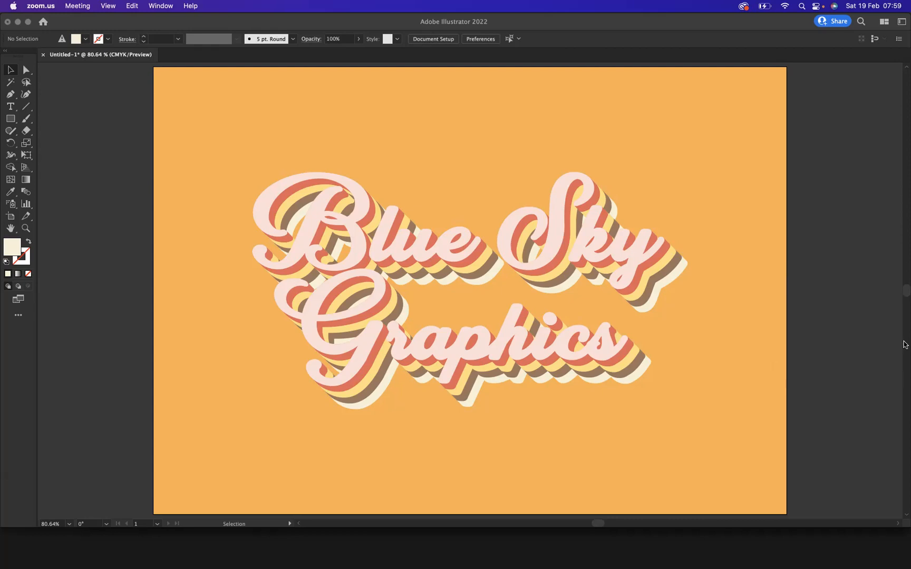
{"action": "mouse_move", "coordinate": [520, 255]}
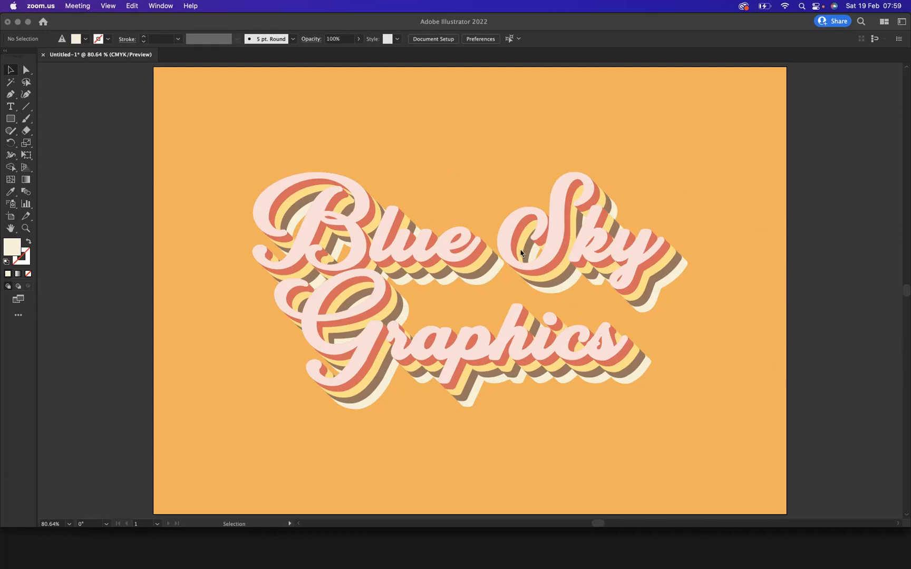
{"action": "mouse_move", "coordinate": [452, 293]}
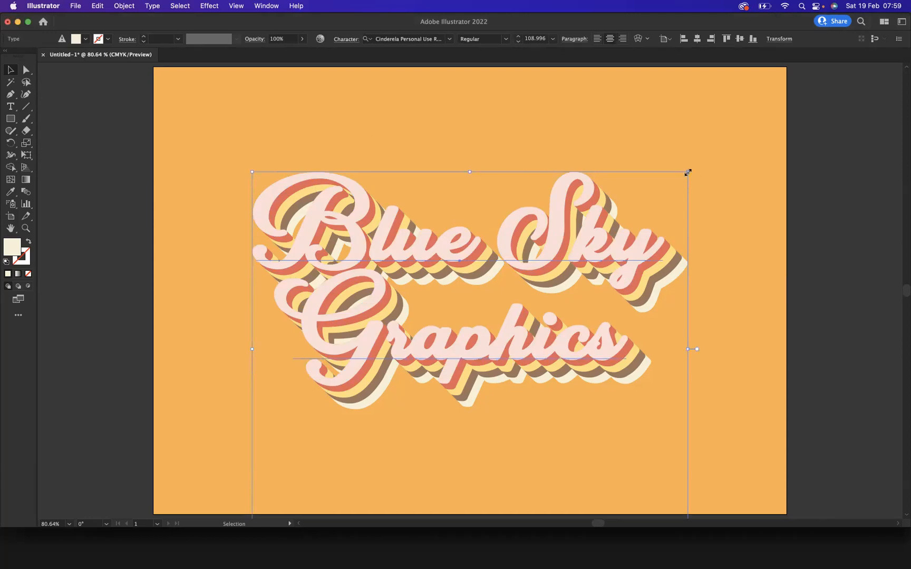
Scale the Blue Sky Graphics lettering down into the orange artboard's top-right corner
{"action": "left_click_drag", "start_coordinate": [687, 172], "coordinate": [603, 239]}
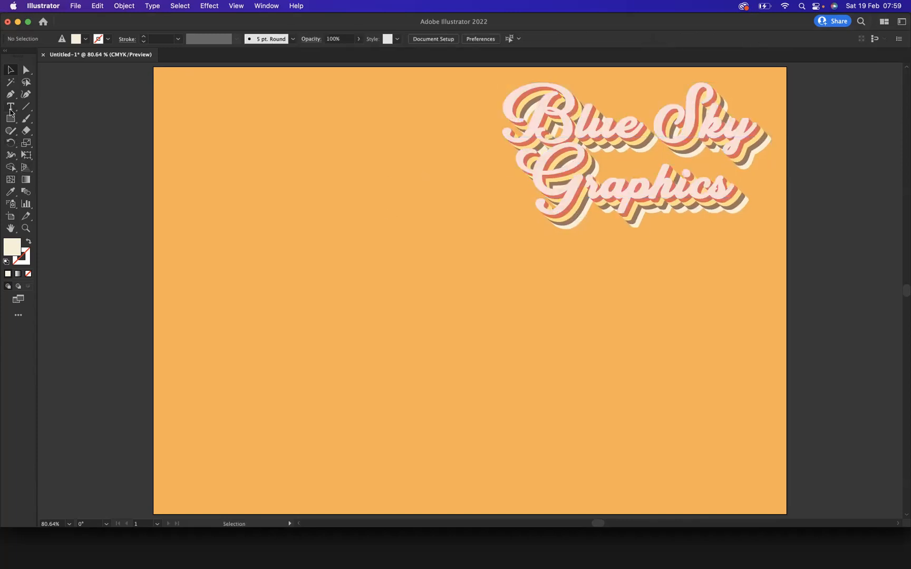
Type 'Blue' on the artboard's left half in Cinderela Personal Use Regular
{"action": "left_click", "coordinate": [9, 107]}
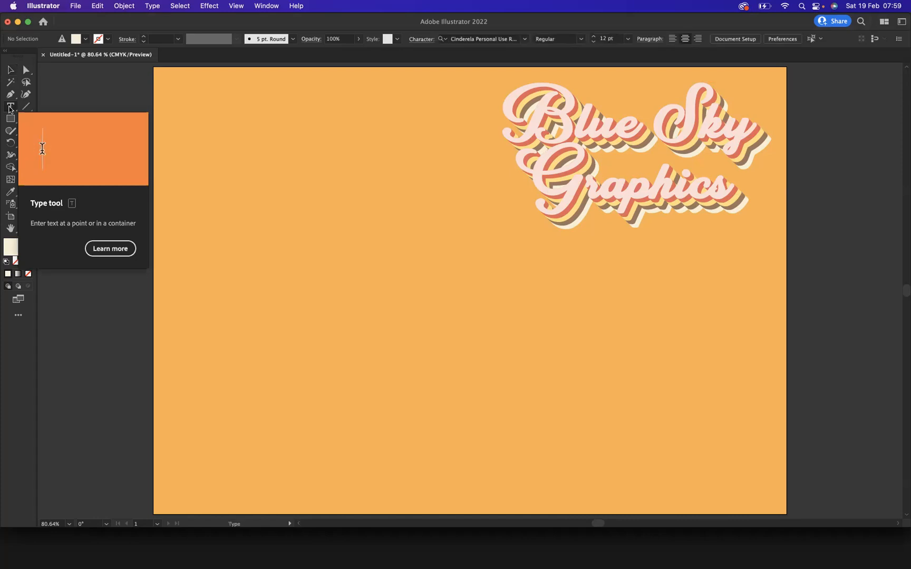
{"action": "left_click", "coordinate": [276, 356]}
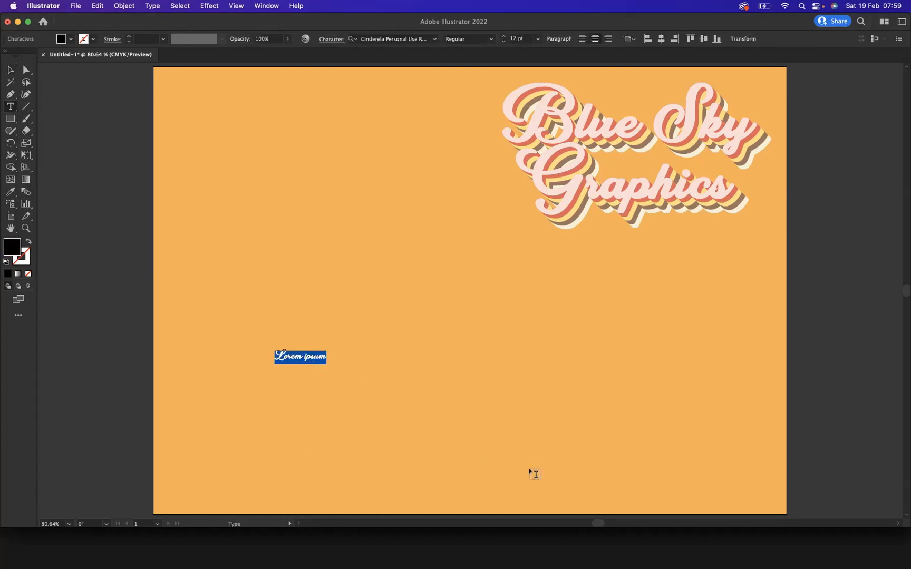
{"action": "type", "text": "B"}
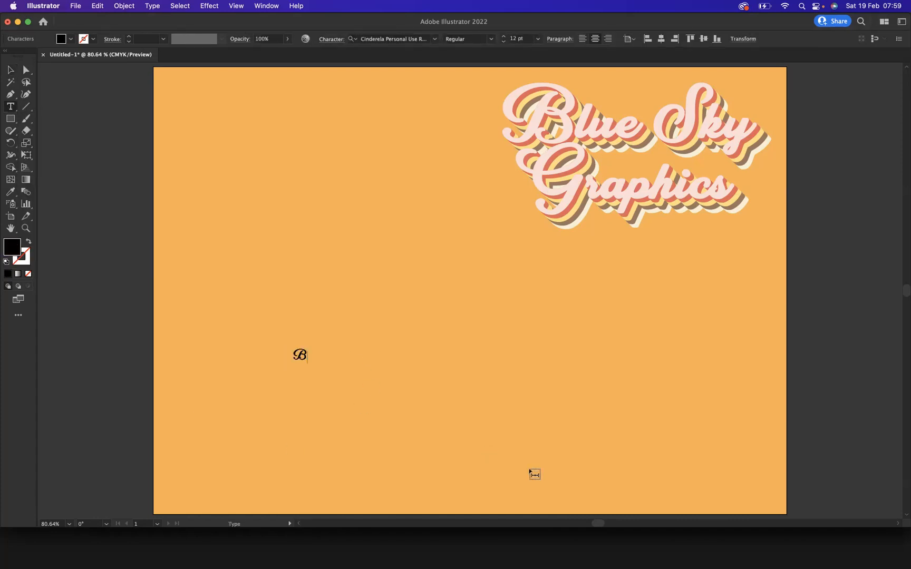
{"action": "type", "text": "LU"}
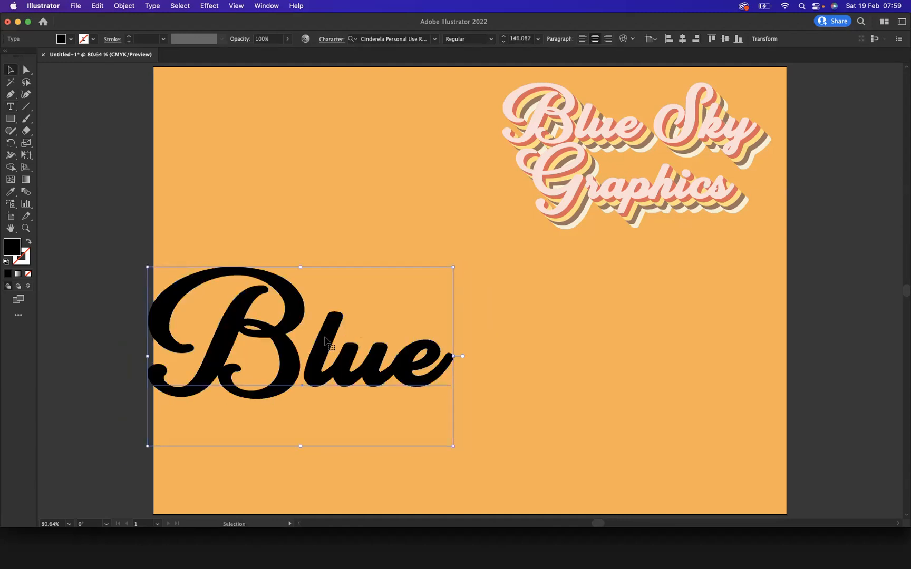
{"action": "left_click_drag", "start_coordinate": [300, 356], "coordinate": [380, 336]}
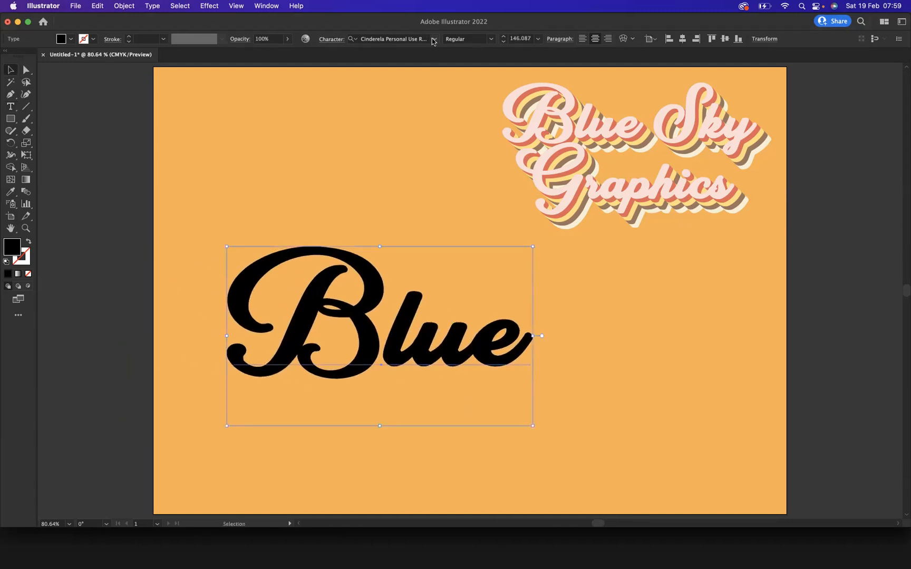
{"action": "left_click", "coordinate": [433, 38]}
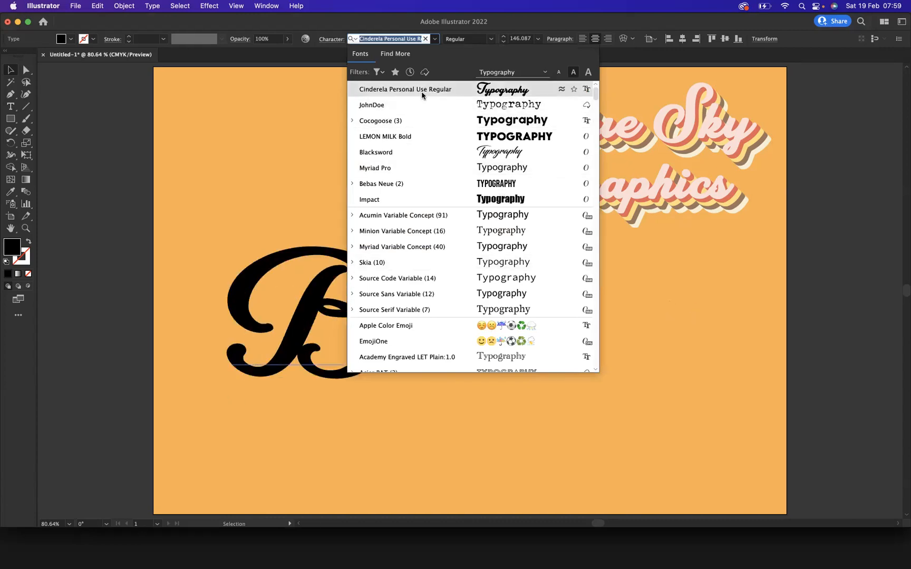
{"action": "left_click", "coordinate": [405, 88]}
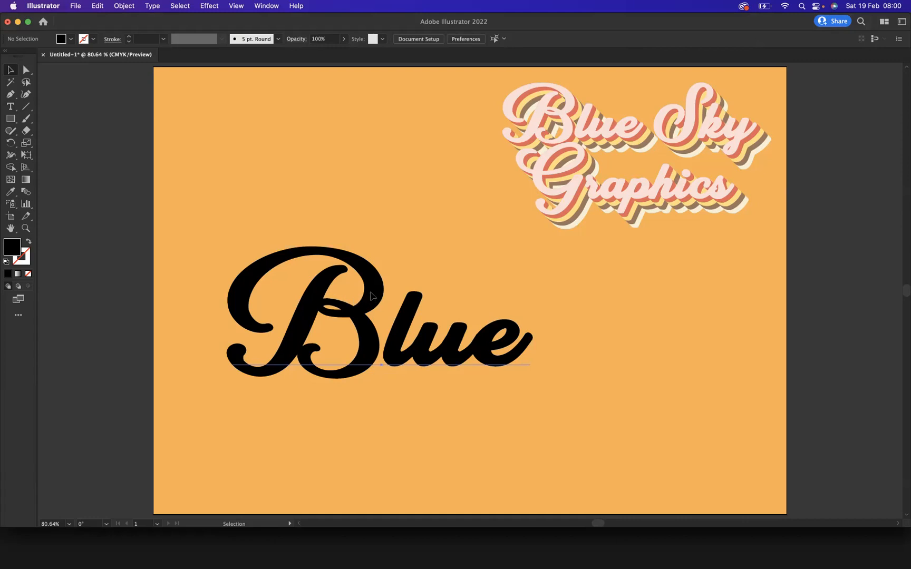
Set the word Blue's fill to None so it disappears
{"action": "left_click", "coordinate": [372, 295]}
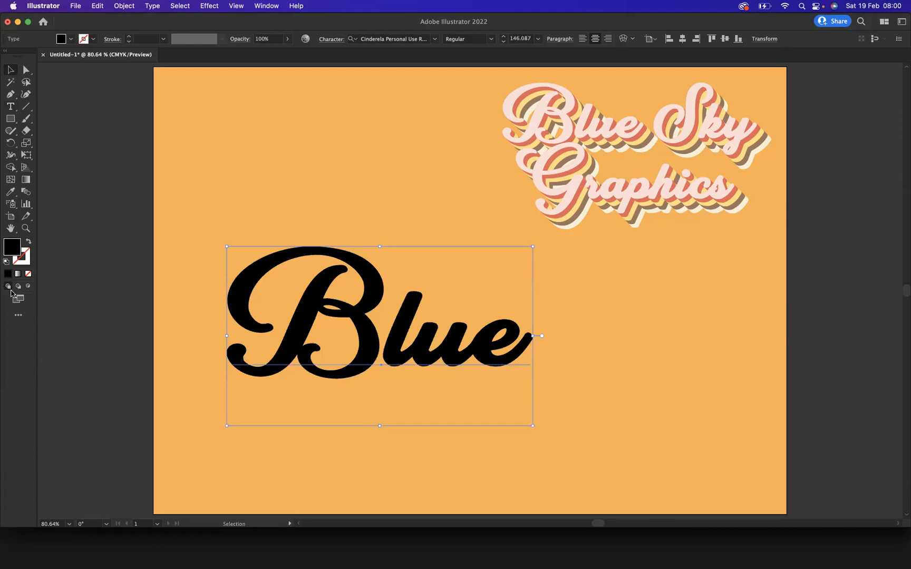
{"action": "left_click", "coordinate": [28, 273]}
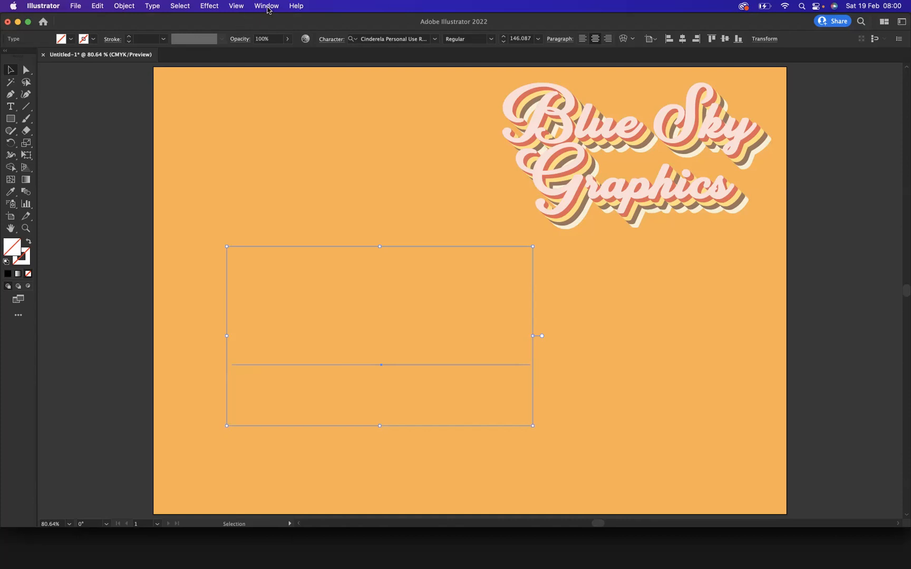
Show the Appearance panel and dock it beside the artboard's right side
{"action": "left_click", "coordinate": [266, 6]}
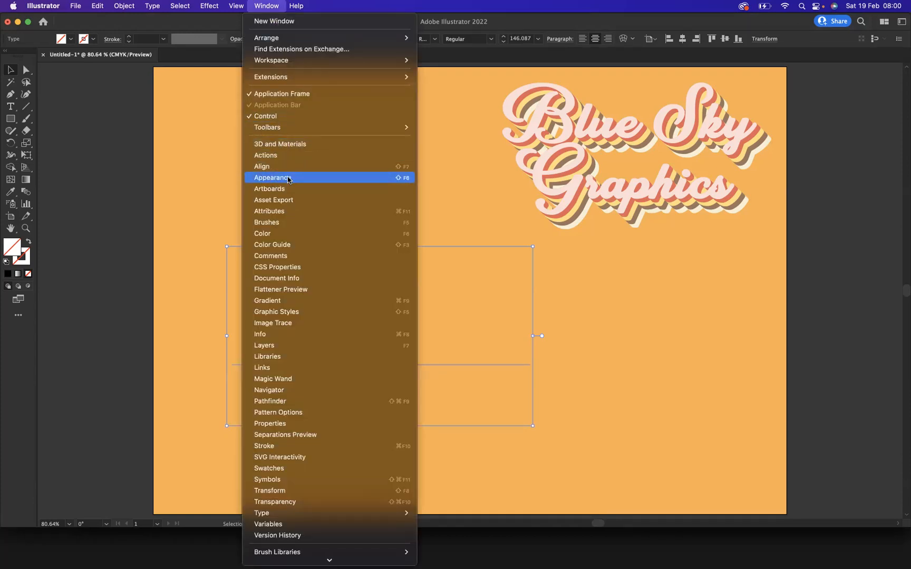
{"action": "left_click", "coordinate": [272, 177]}
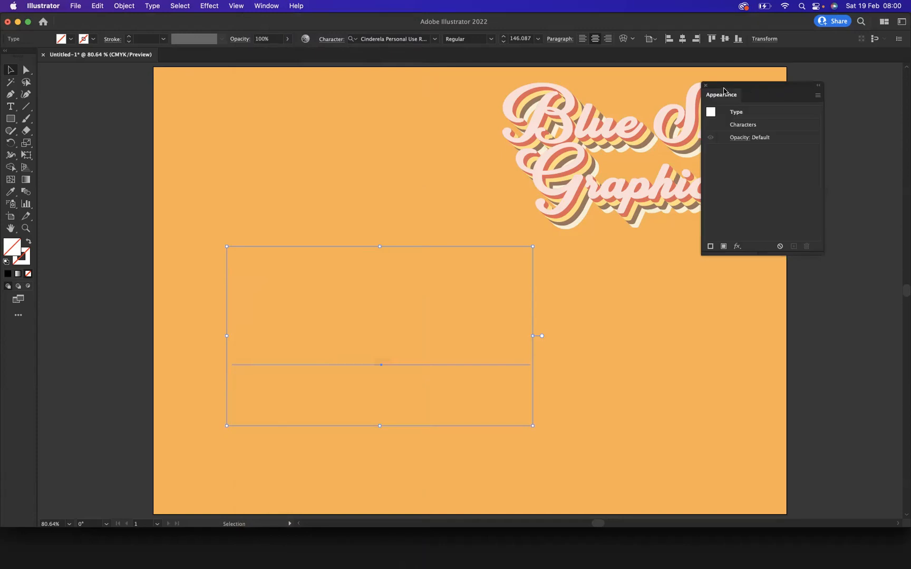
{"action": "left_click_drag", "start_coordinate": [722, 95], "coordinate": [745, 242]}
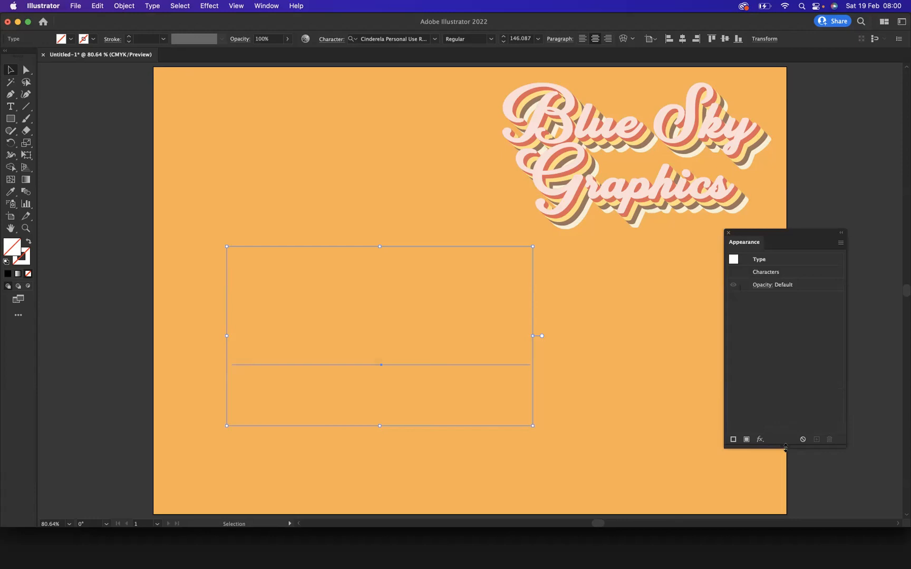
{"action": "mouse_move", "coordinate": [784, 428]}
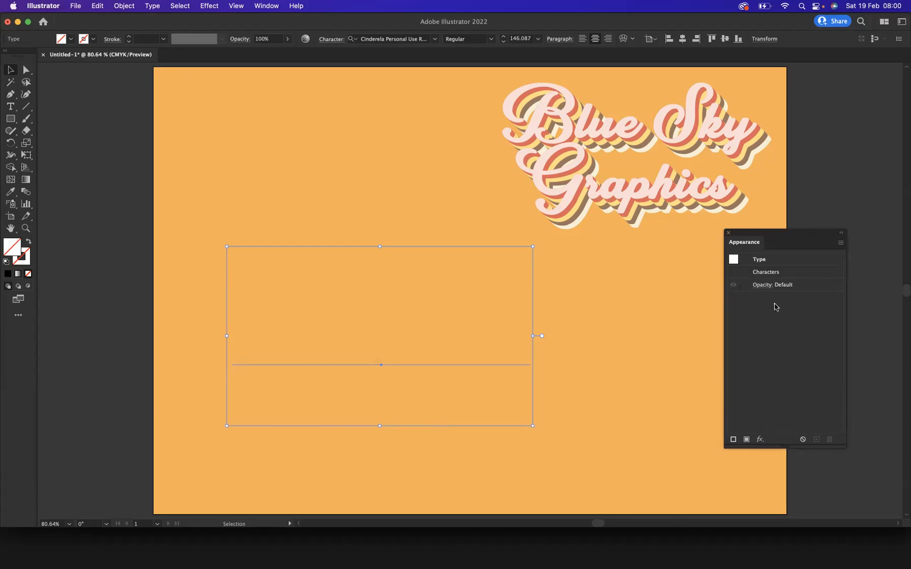
{"action": "mouse_move", "coordinate": [746, 439]}
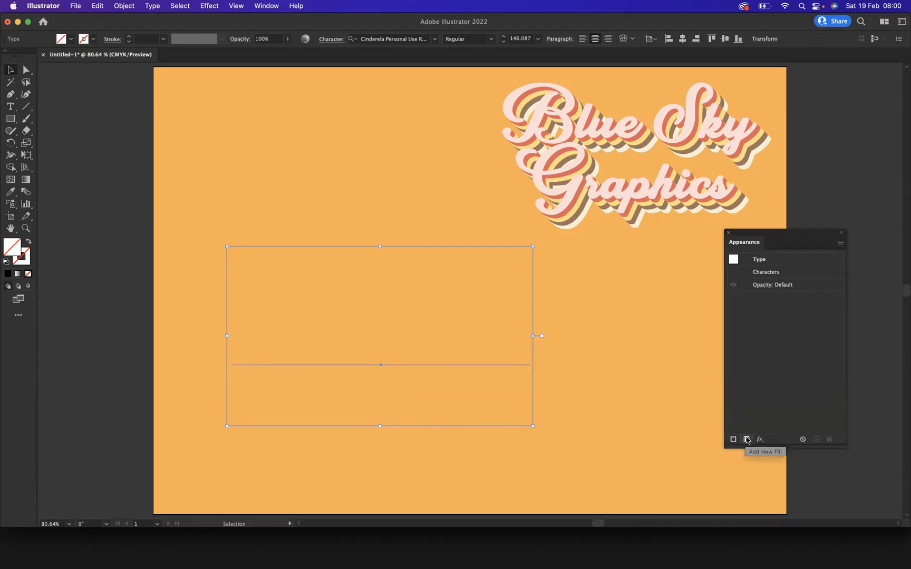
Add a new pale pink fill to Blue through the Appearance panel
{"action": "left_click", "coordinate": [747, 439]}
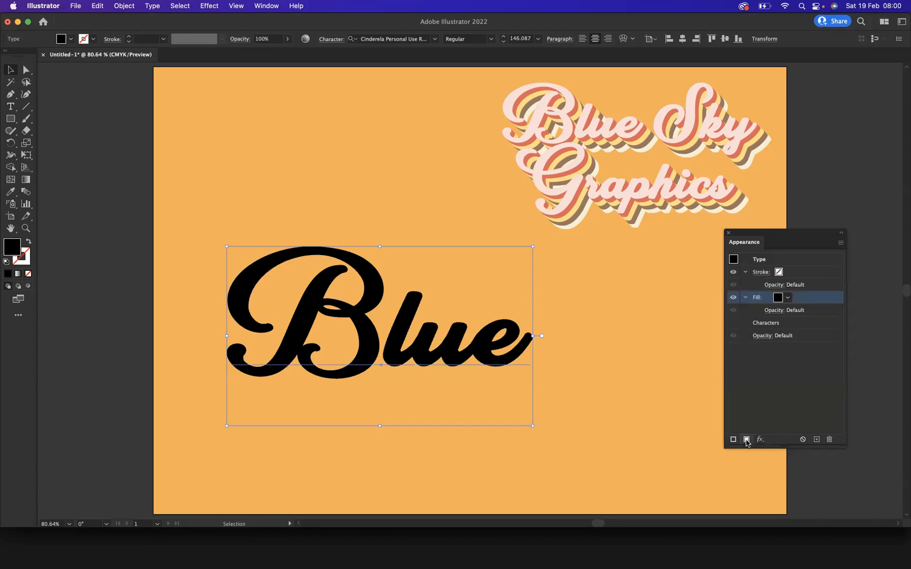
{"action": "left_click", "coordinate": [787, 297]}
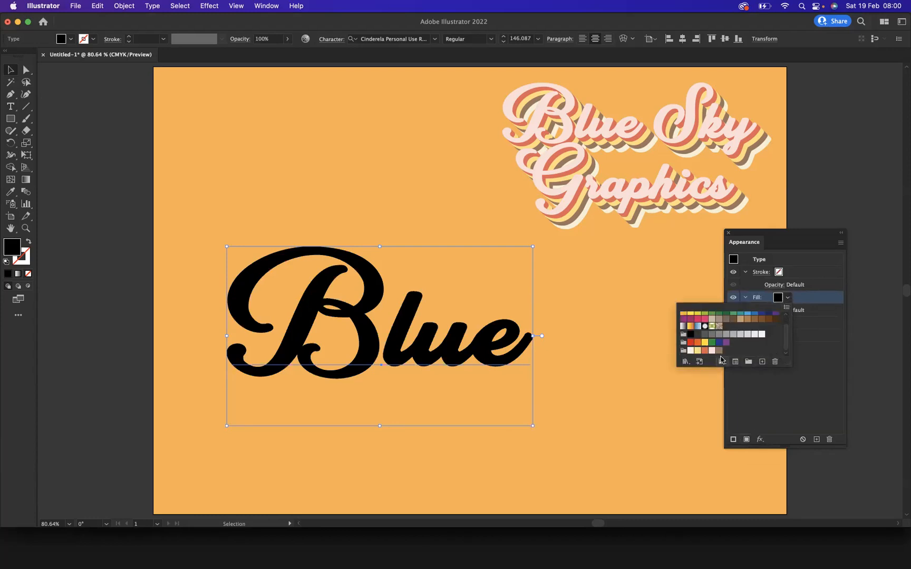
{"action": "left_click", "coordinate": [711, 351]}
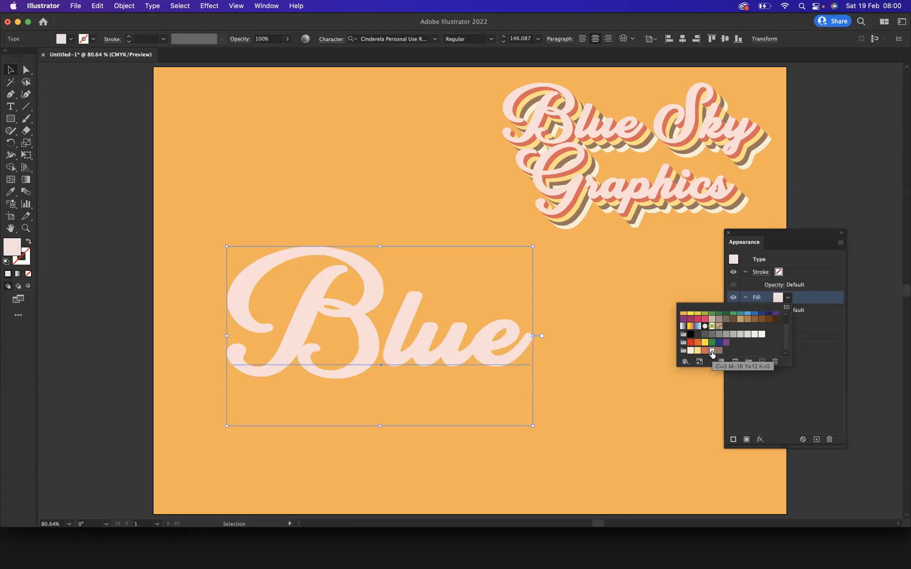
{"action": "left_click", "coordinate": [712, 350]}
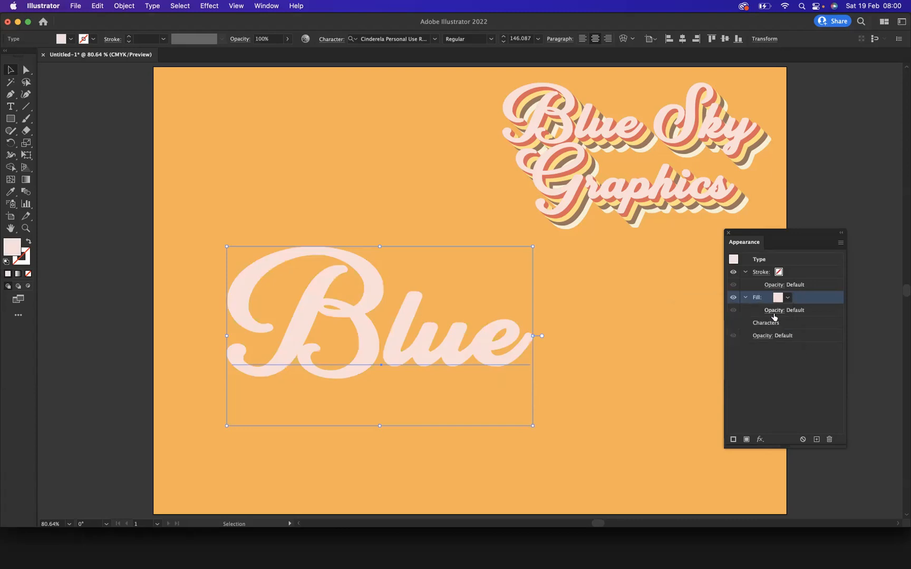
{"action": "mouse_move", "coordinate": [770, 301]}
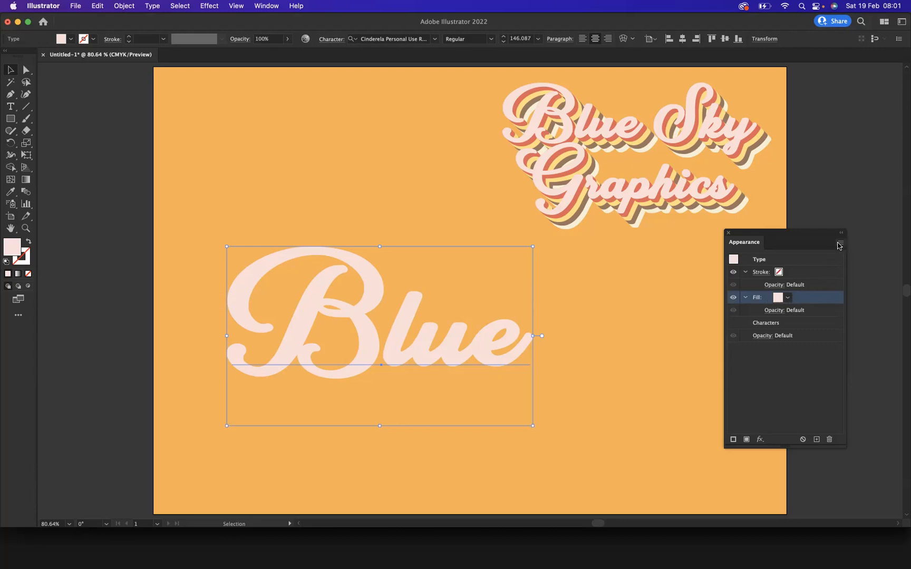
Duplicate Blue's pink fill and recolour the lower copy coral red
{"action": "left_click", "coordinate": [840, 245]}
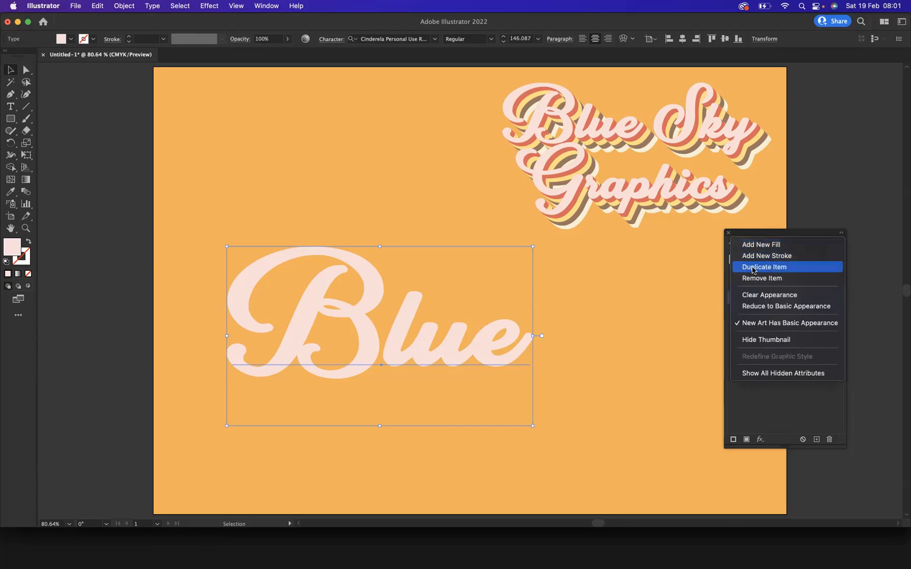
{"action": "left_click", "coordinate": [763, 267]}
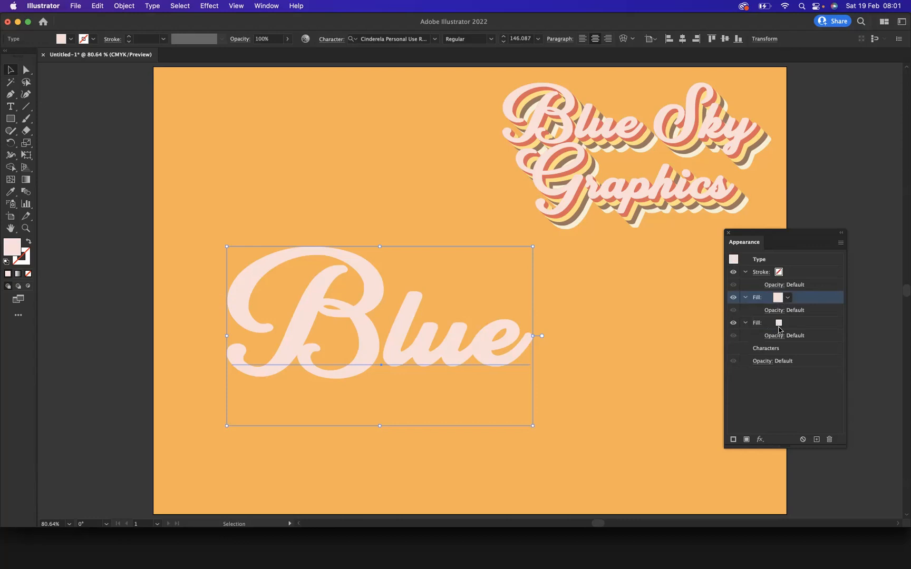
{"action": "left_click", "coordinate": [787, 323]}
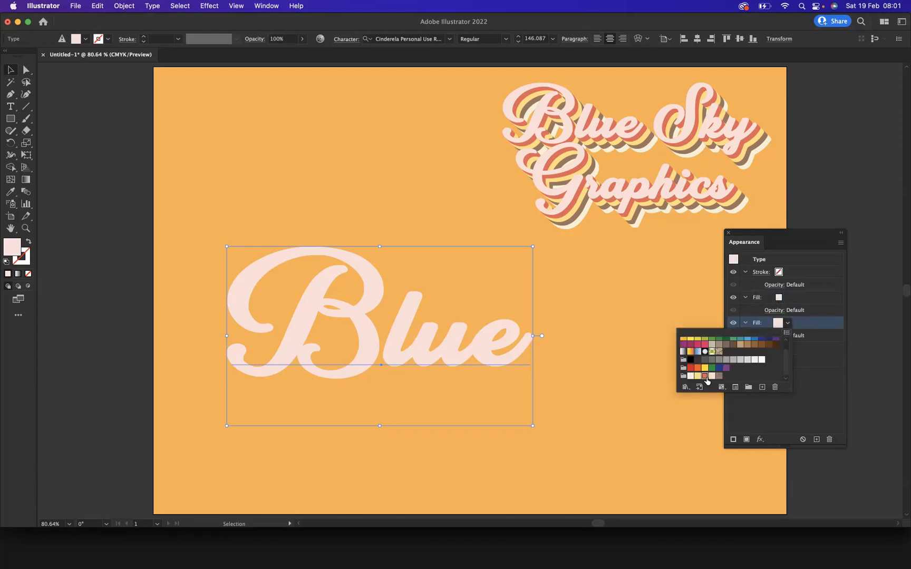
{"action": "left_click", "coordinate": [704, 376]}
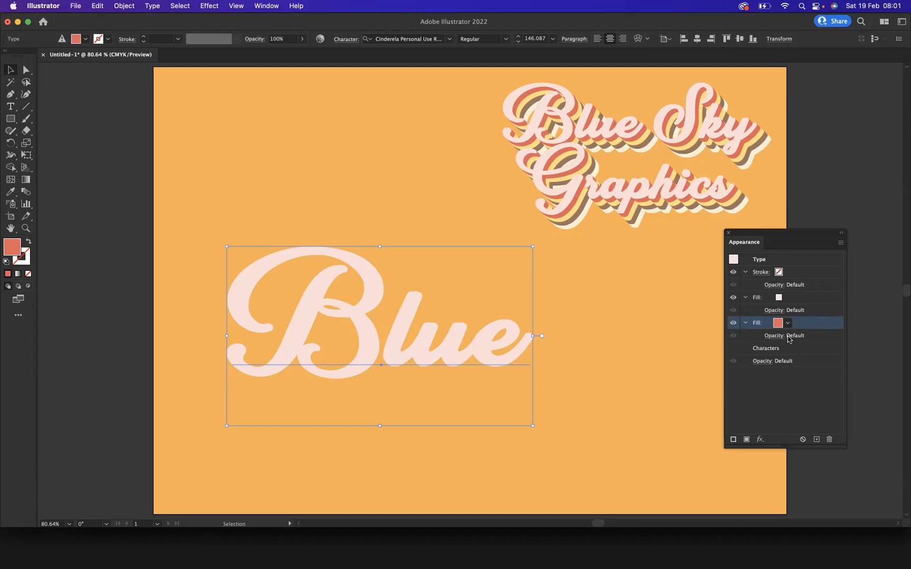
Apply a Transform effect to the coral fill: move 1px right and down, 5 copies
{"action": "left_click", "coordinate": [759, 439]}
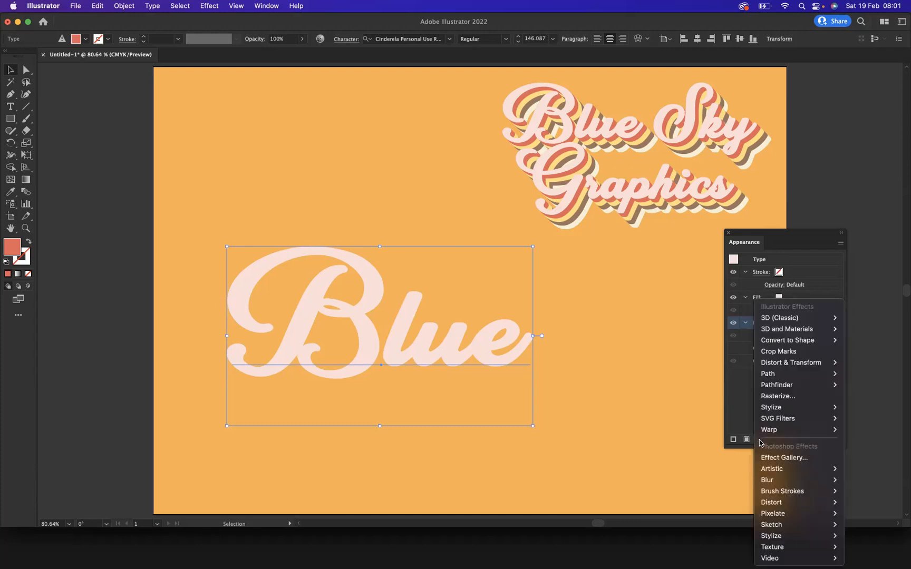
{"action": "mouse_move", "coordinate": [791, 362]}
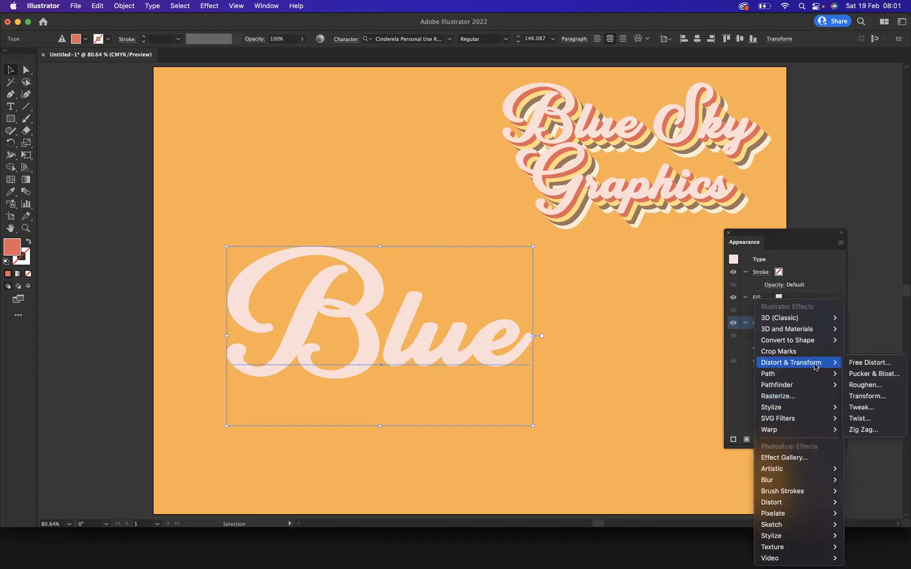
{"action": "mouse_move", "coordinate": [874, 399]}
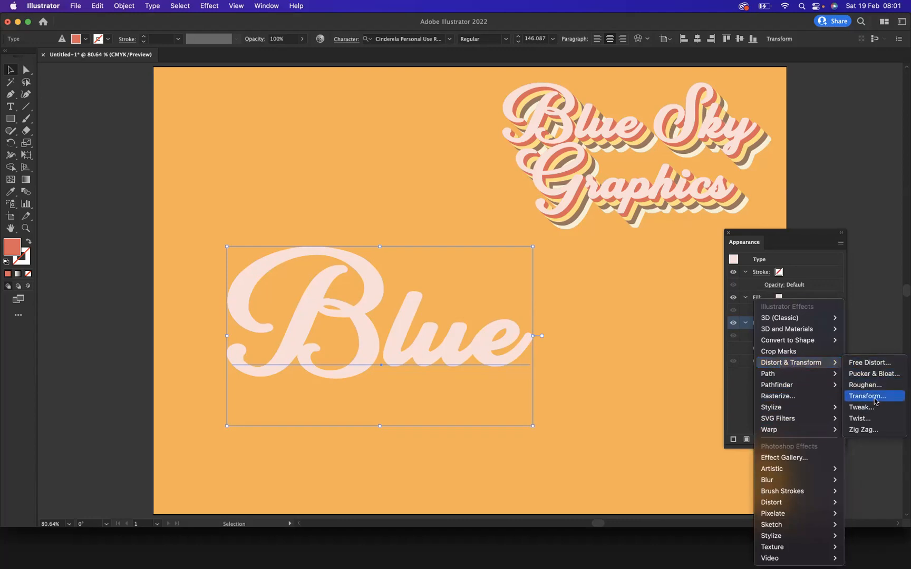
{"action": "left_click", "coordinate": [867, 395]}
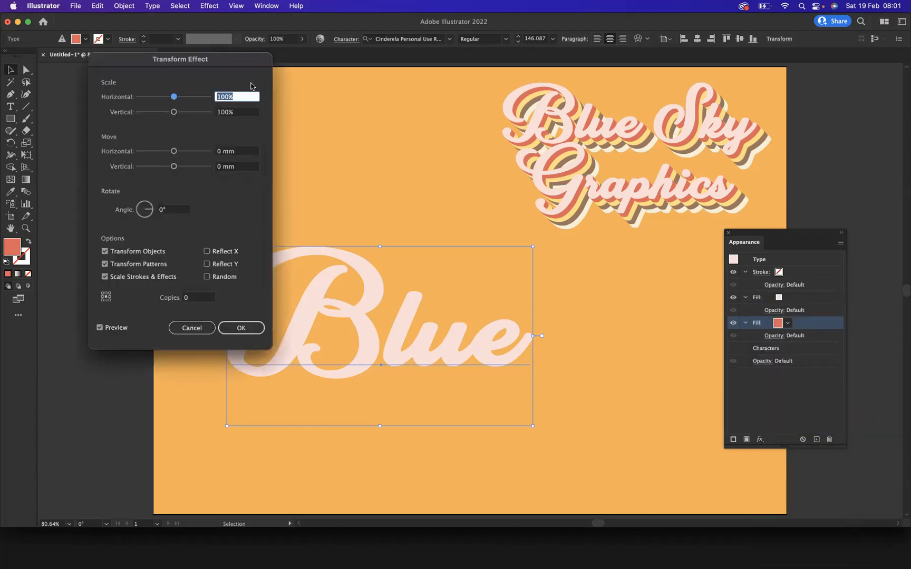
{"action": "left_click", "coordinate": [236, 151]}
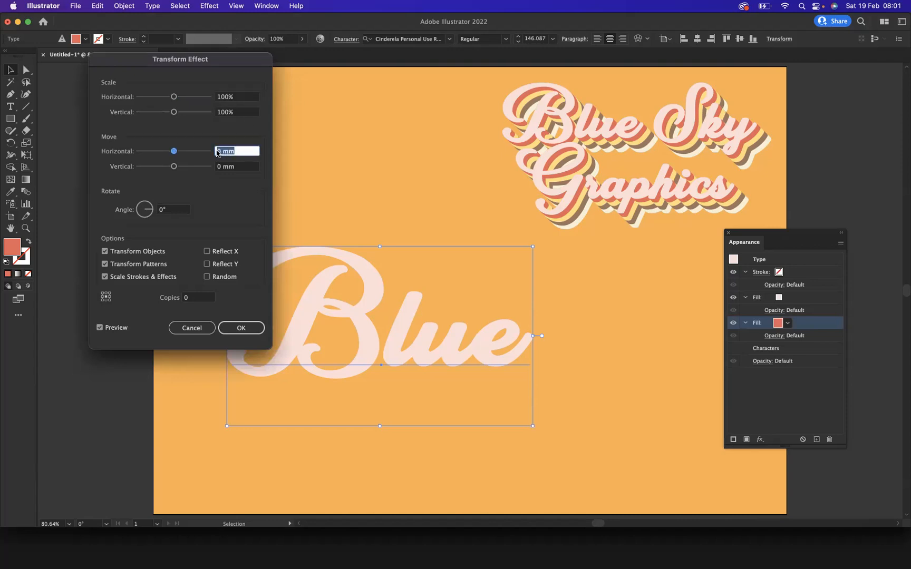
{"action": "type", "text": "1px"}
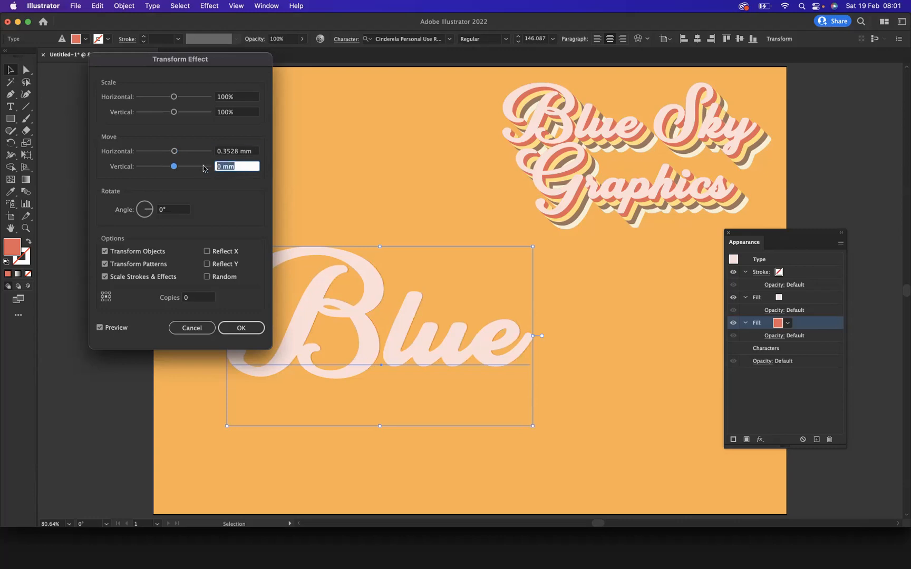
{"action": "type", "text": "1px"}
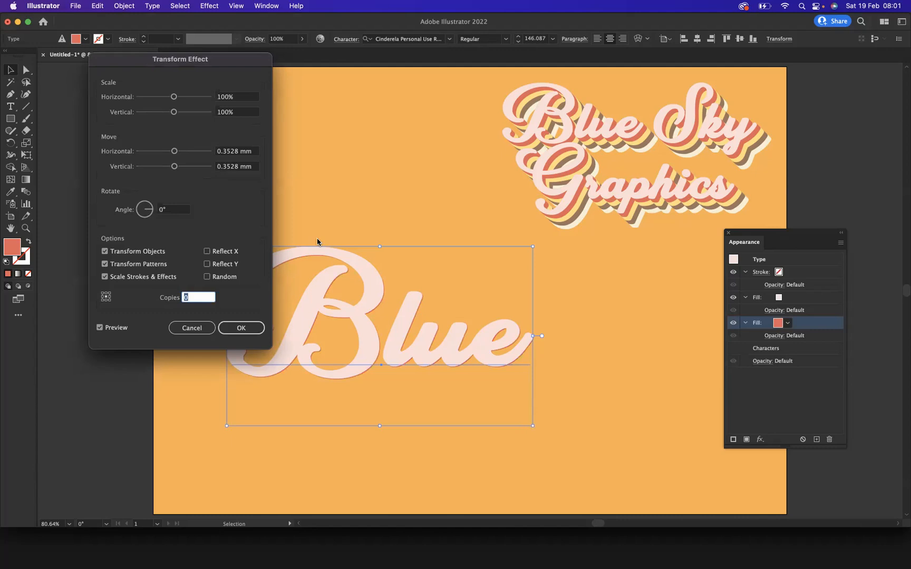
{"action": "type", "text": "5"}
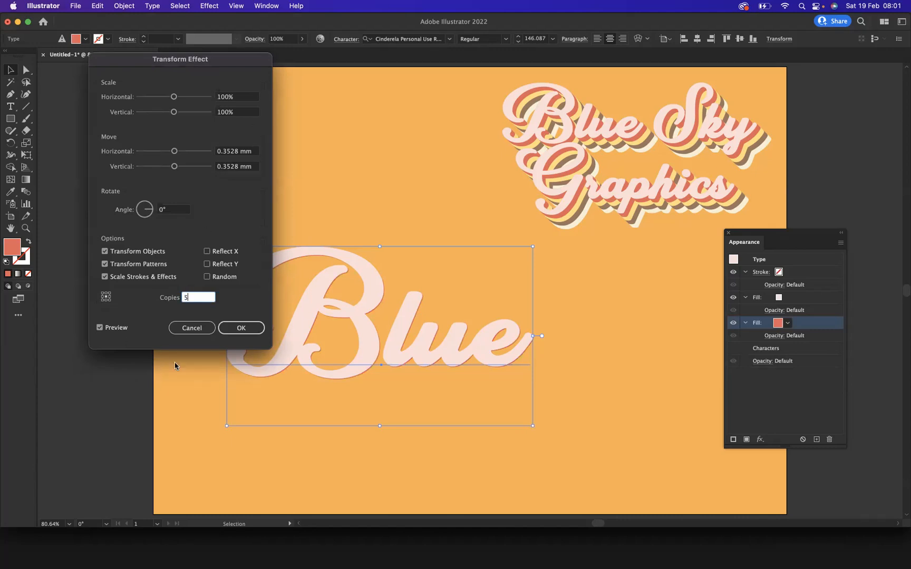
{"action": "left_click", "coordinate": [241, 328]}
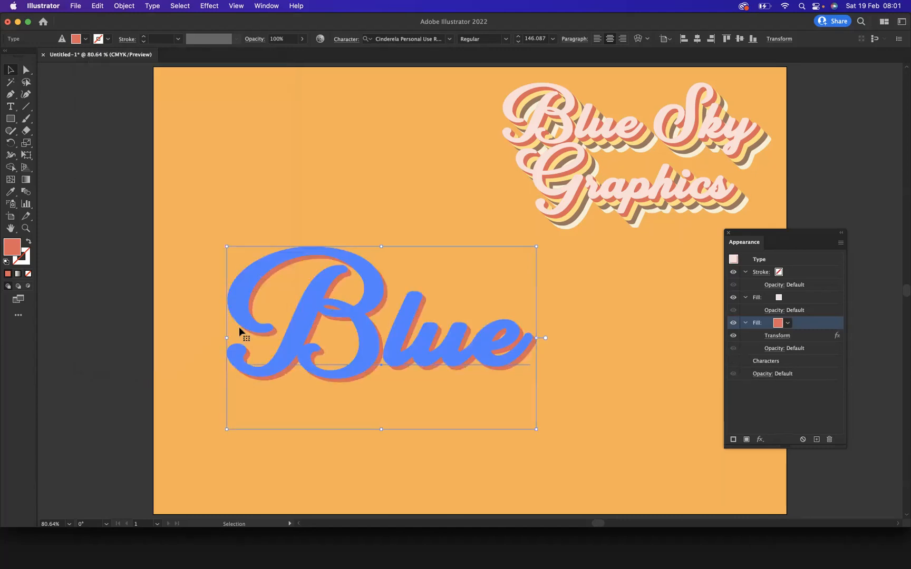
{"action": "mouse_move", "coordinate": [512, 355]}
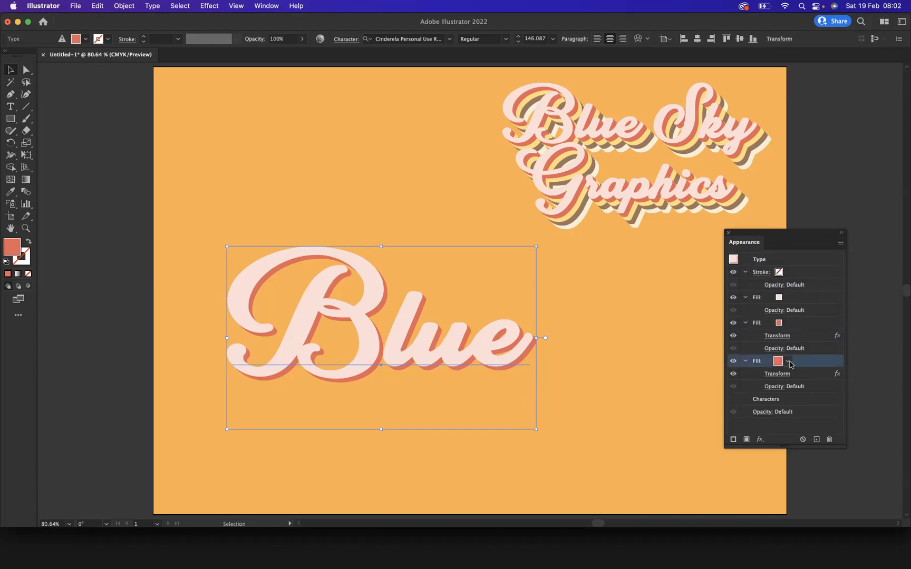
Recolour the copied fill pale yellow and raise its Transform copies to 10
{"action": "left_click", "coordinate": [787, 360]}
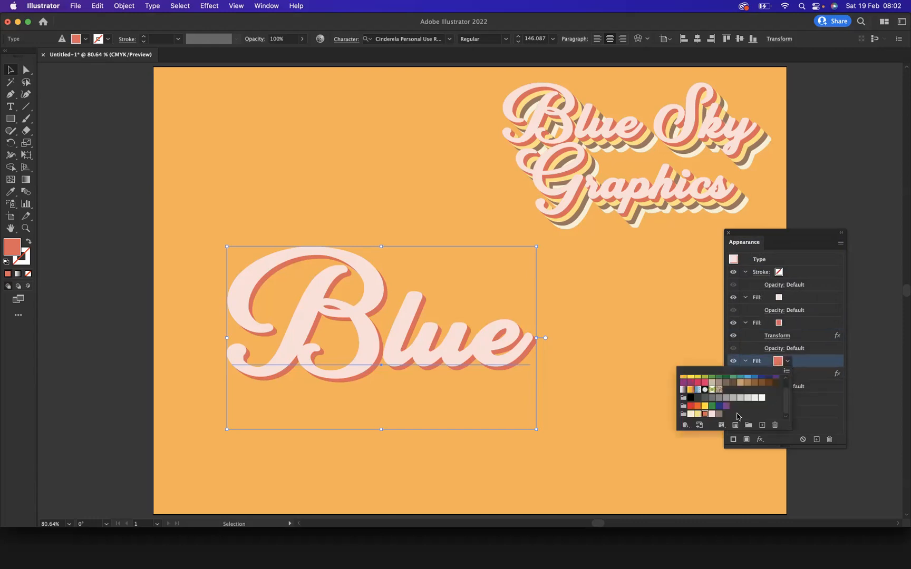
{"action": "left_click", "coordinate": [697, 406]}
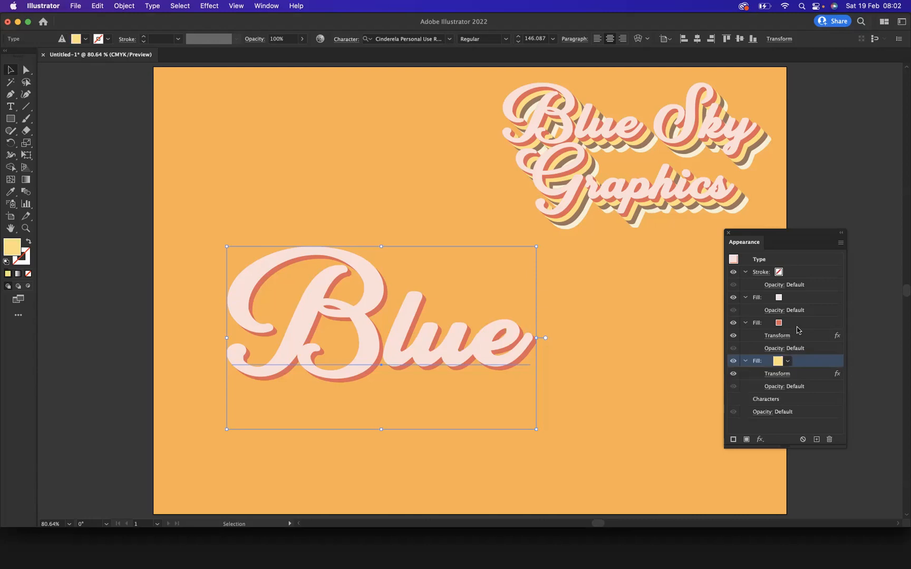
{"action": "mouse_move", "coordinate": [778, 335]}
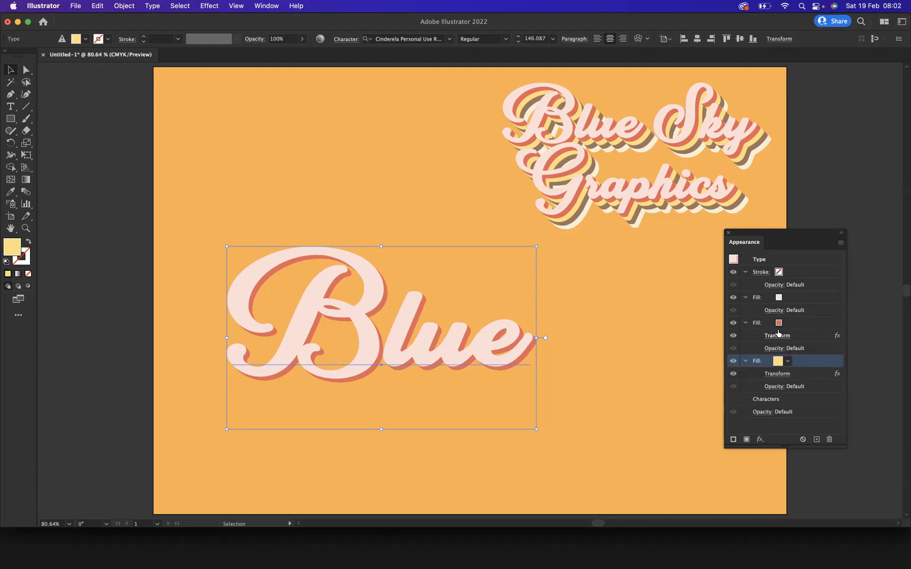
{"action": "mouse_move", "coordinate": [780, 374]}
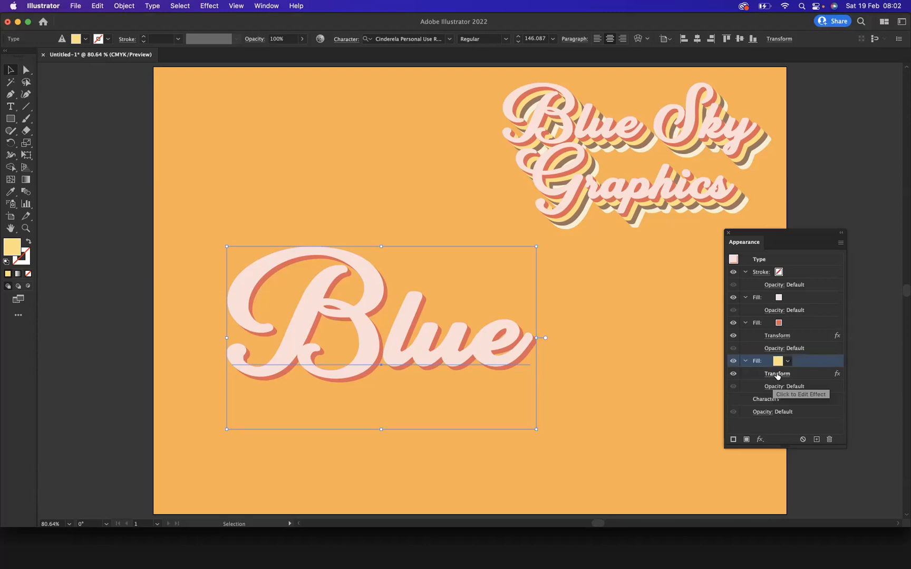
{"action": "left_click", "coordinate": [776, 373]}
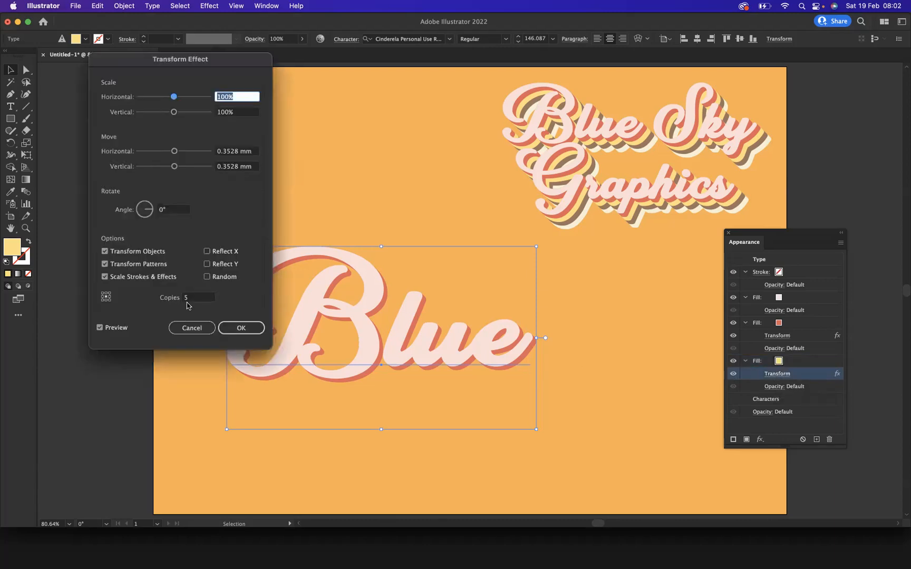
{"action": "left_click", "coordinate": [197, 298]}
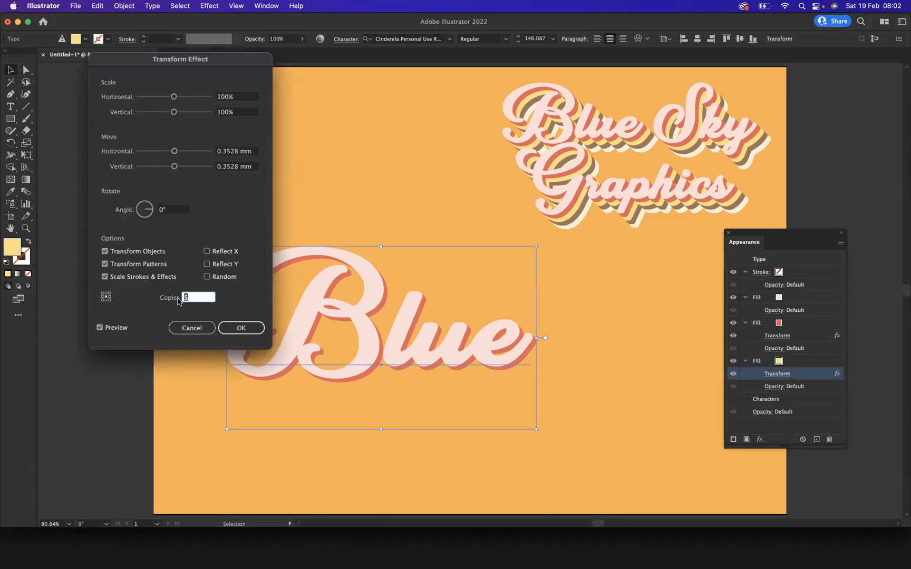
{"action": "type", "text": "10"}
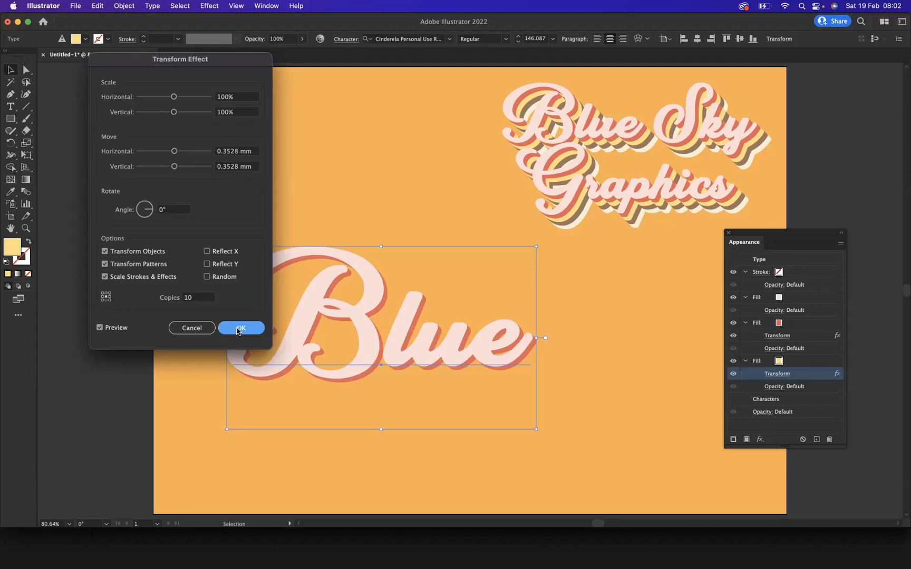
{"action": "left_click", "coordinate": [241, 328]}
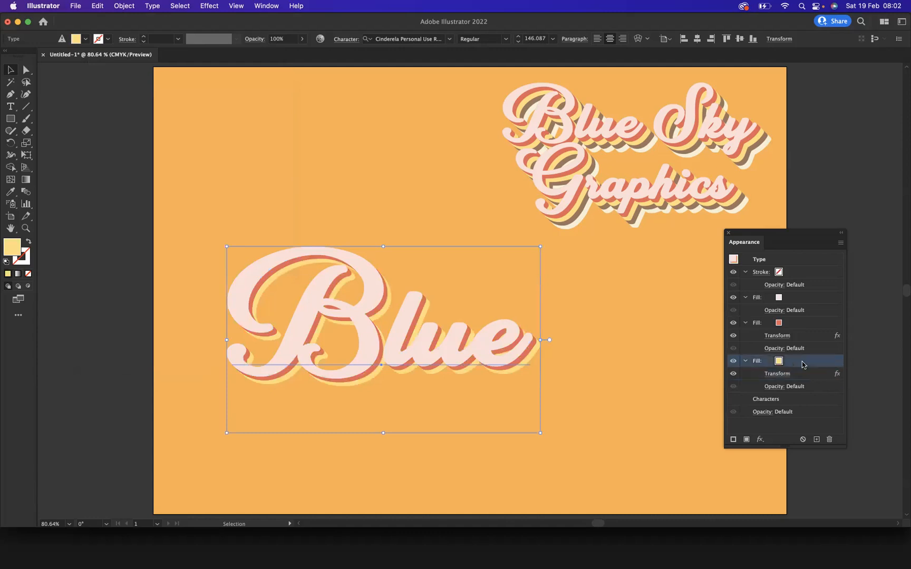
Duplicate the yellow fill, make it brown, and set its Transform to 15 copies
{"action": "left_click", "coordinate": [840, 242]}
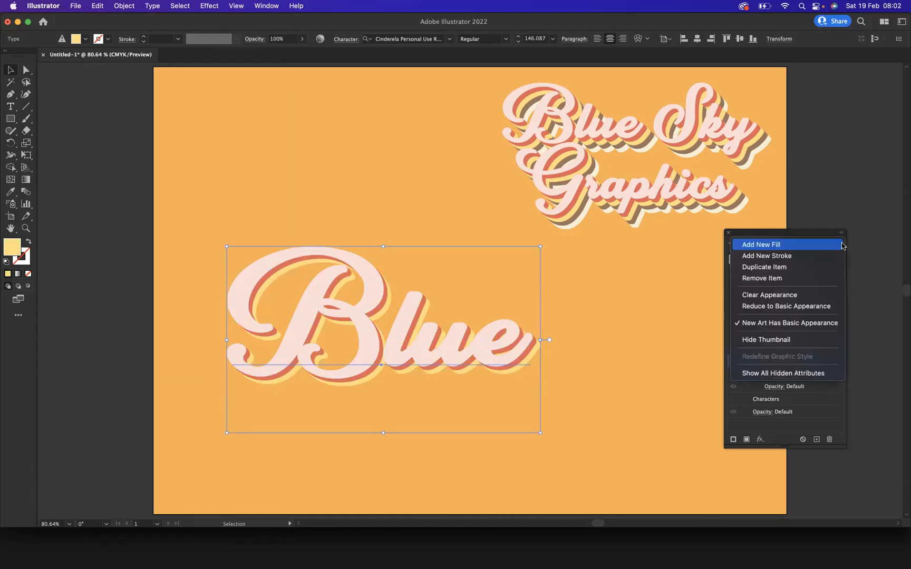
{"action": "left_click", "coordinate": [761, 244]}
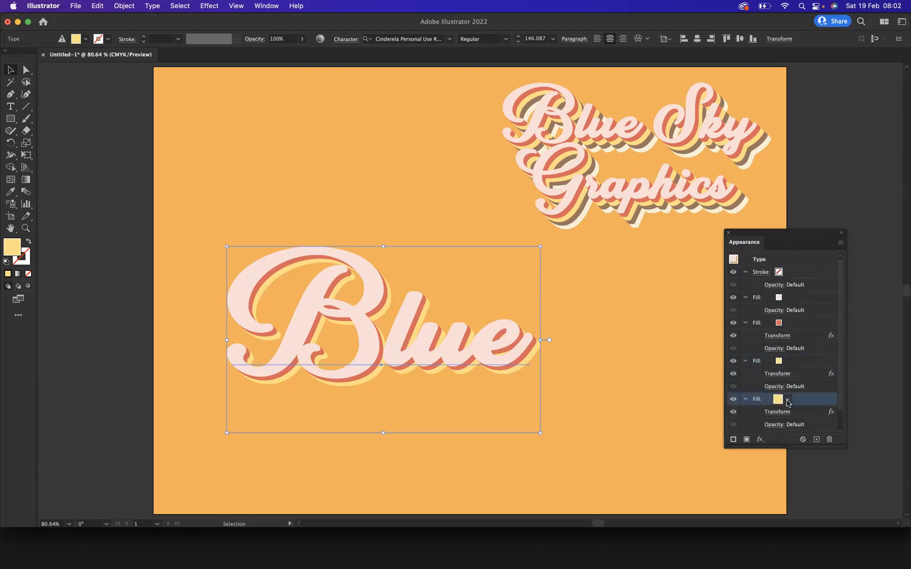
{"action": "left_click", "coordinate": [787, 399]}
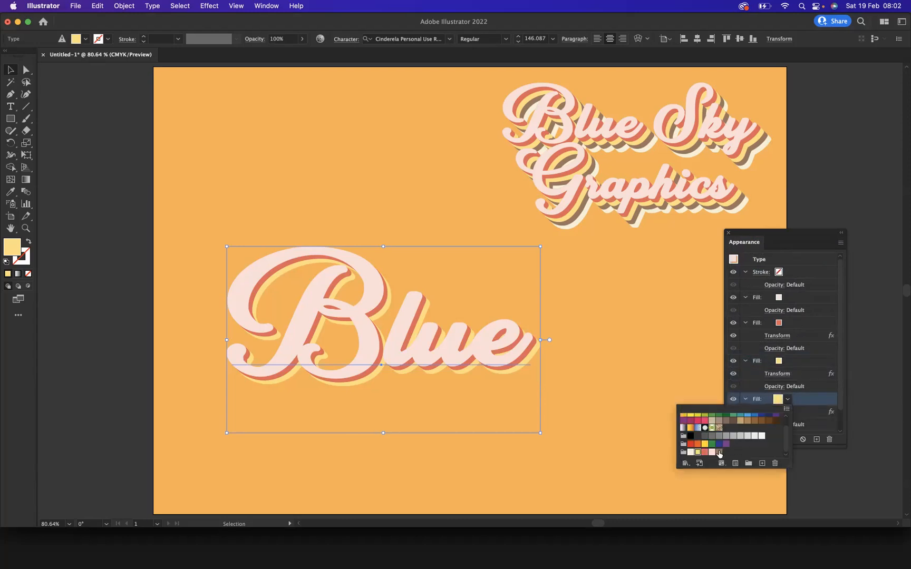
{"action": "left_click", "coordinate": [719, 452]}
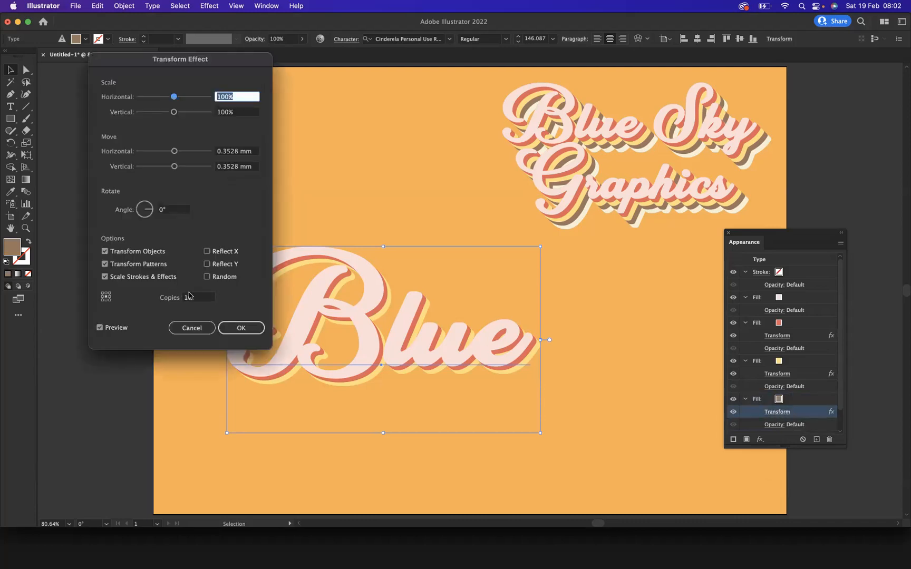
{"action": "type", "text": "15"}
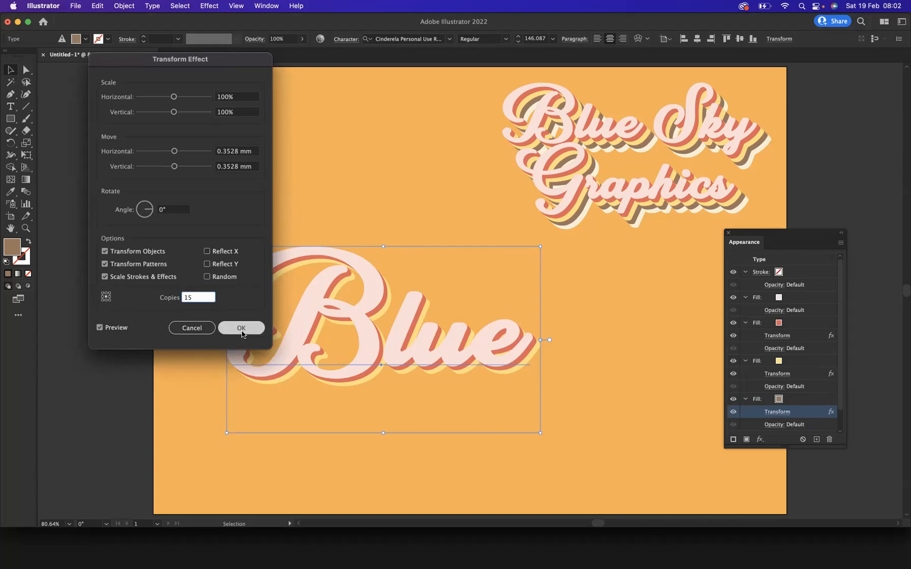
{"action": "left_click", "coordinate": [241, 328]}
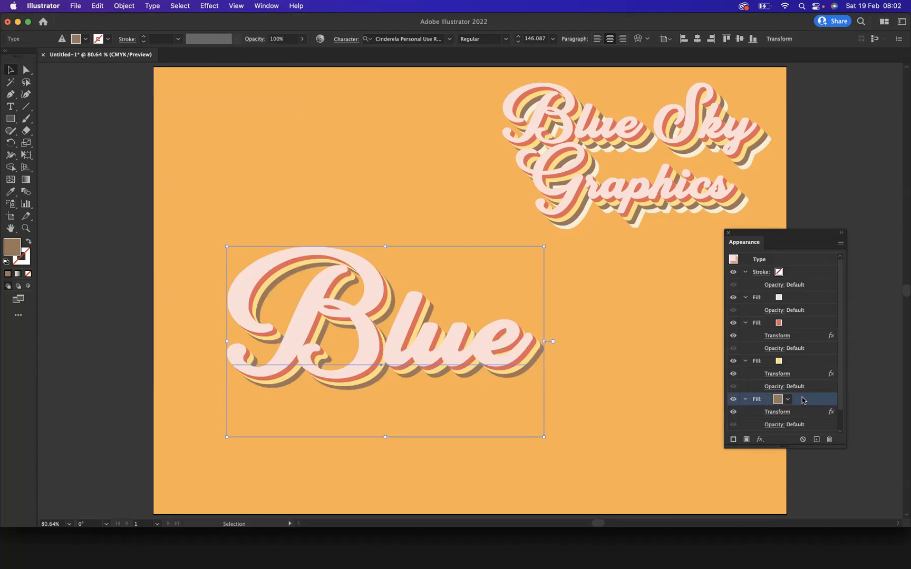
Duplicate the brown fill, make it cream, and set its Transform to 20 copies
{"action": "left_click", "coordinate": [840, 242]}
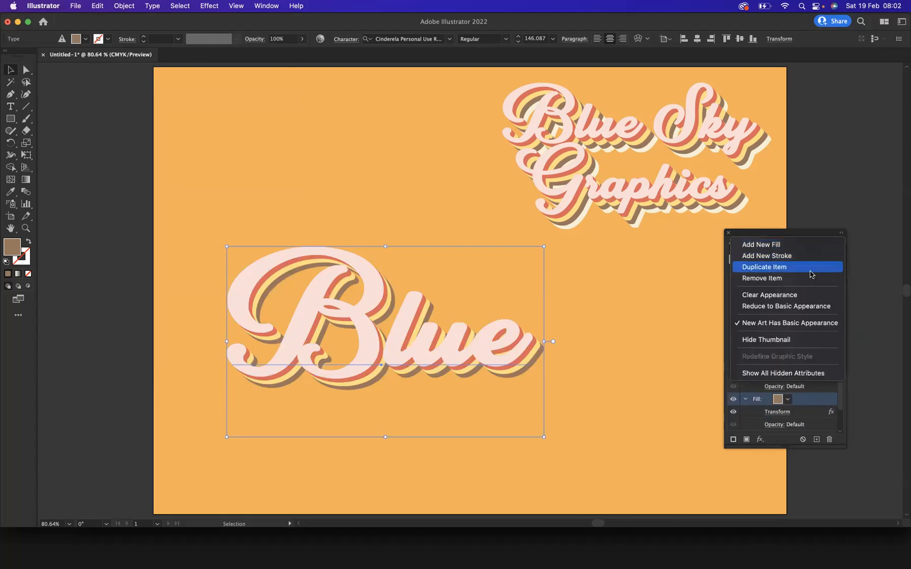
{"action": "left_click", "coordinate": [764, 267]}
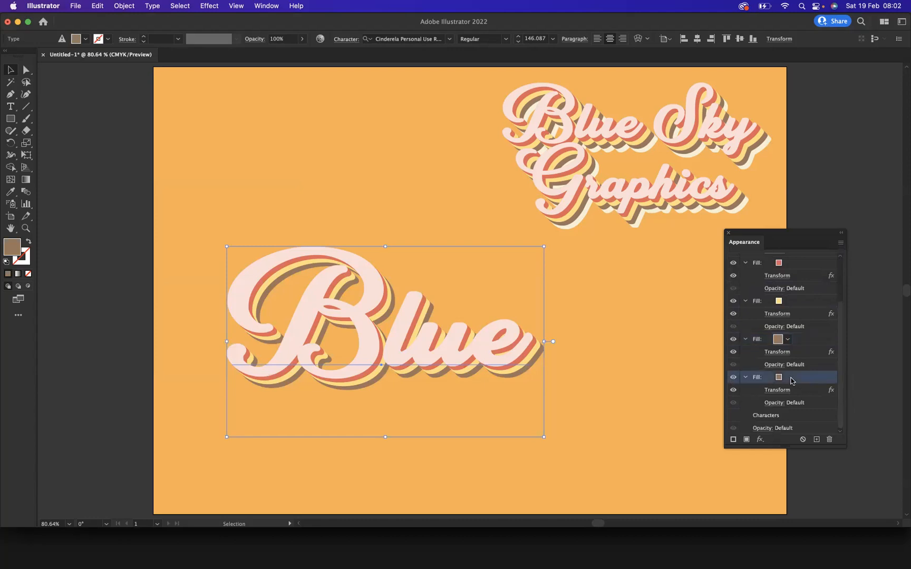
{"action": "left_click", "coordinate": [787, 377]}
{"action": "type", "text": "20"}
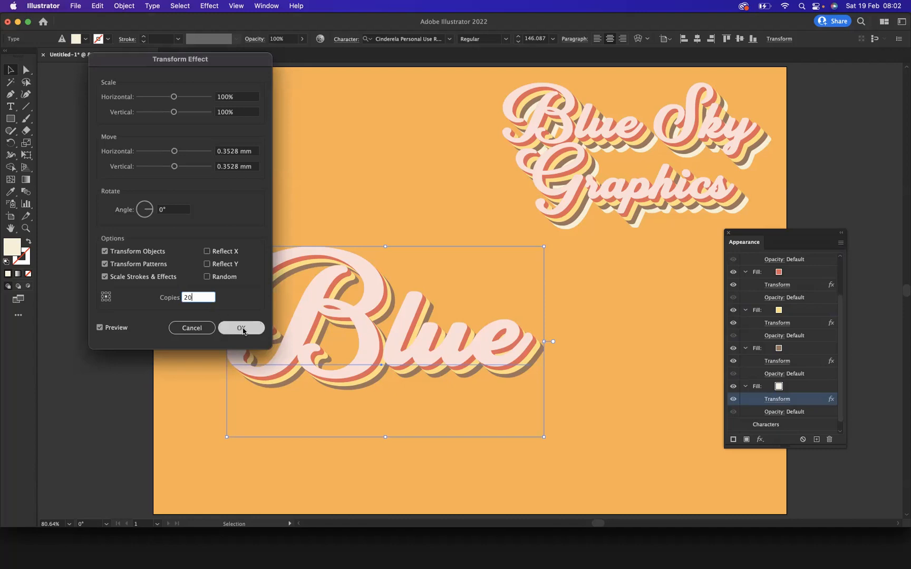
{"action": "left_click", "coordinate": [241, 327]}
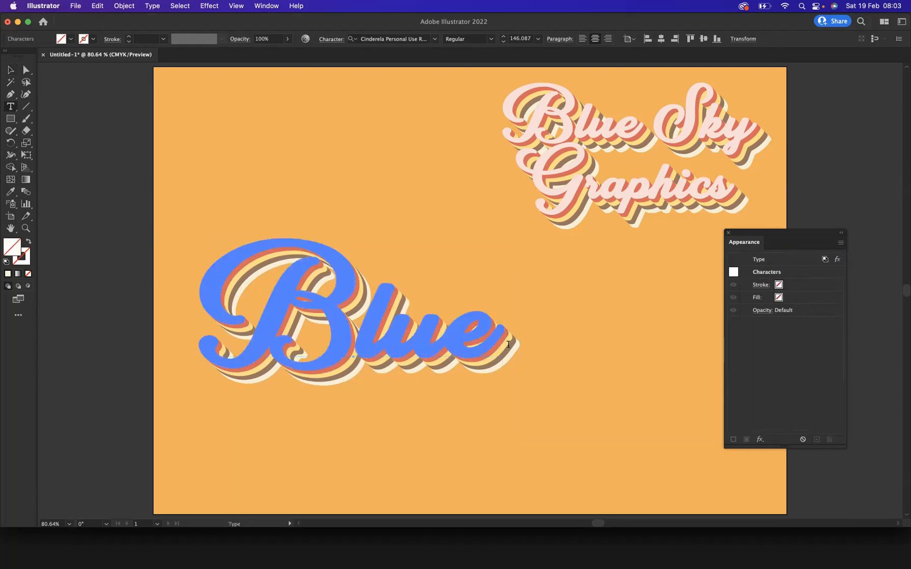
Retype the lettering as 'Blue Sky Graphics' and drag a corner handle to shrink the title
{"action": "type", "text": "Sky"}
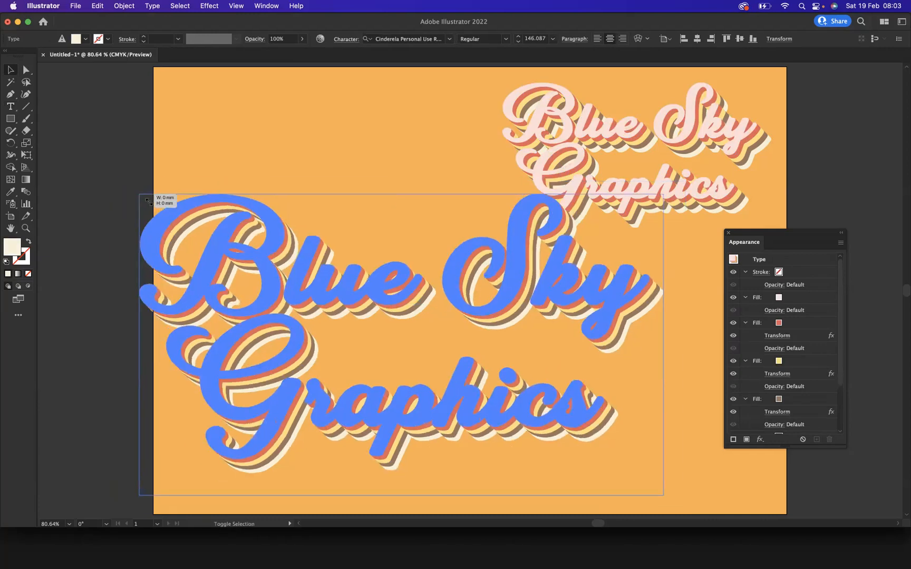
{"action": "left_click_drag", "start_coordinate": [137, 192], "coordinate": [180, 212]}
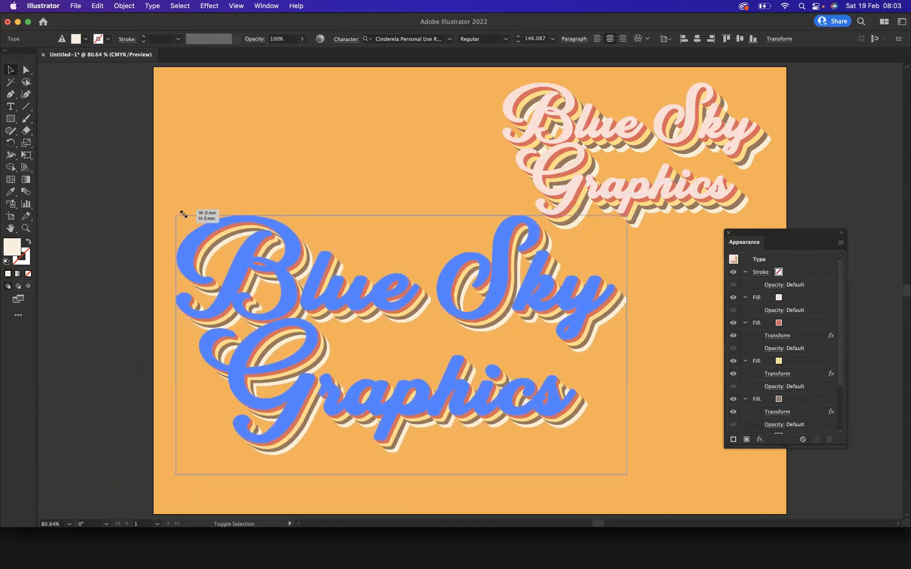